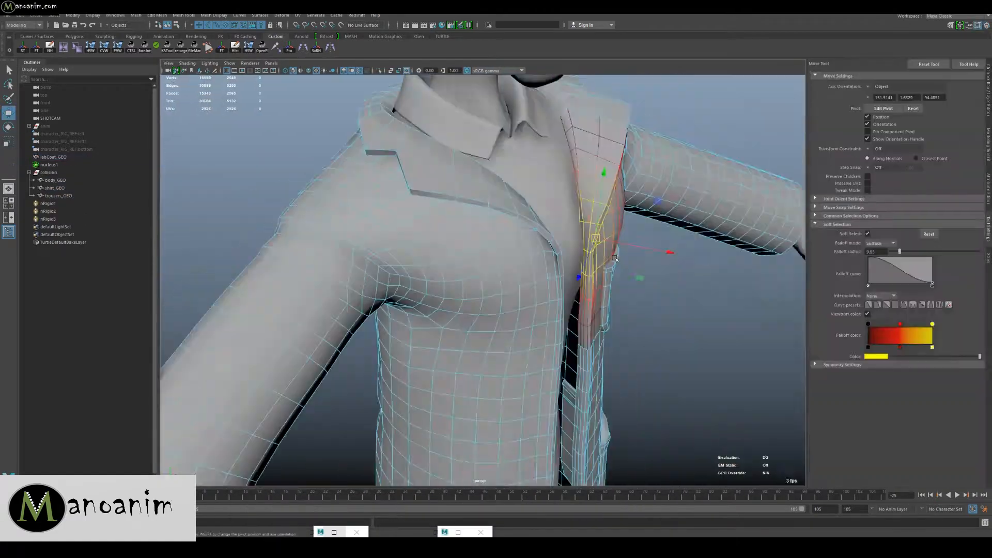
Open the Alembic export window for the selected cloth geometry on the cache folder
click(44, 164)
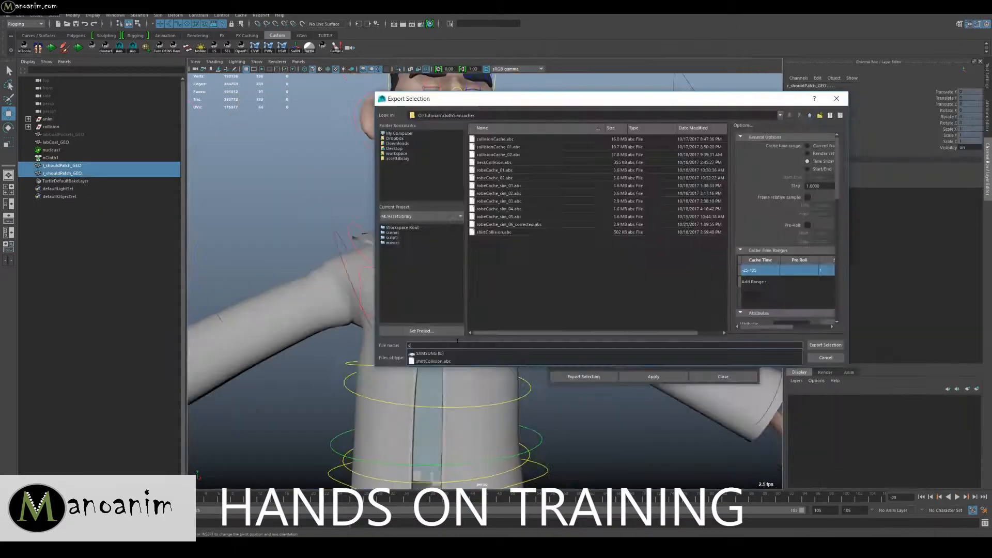
Review the sq001_sh001_clothSim_010_cloth.avi playblast, then set Max Self Collide Iterations to 20
click(722, 376)
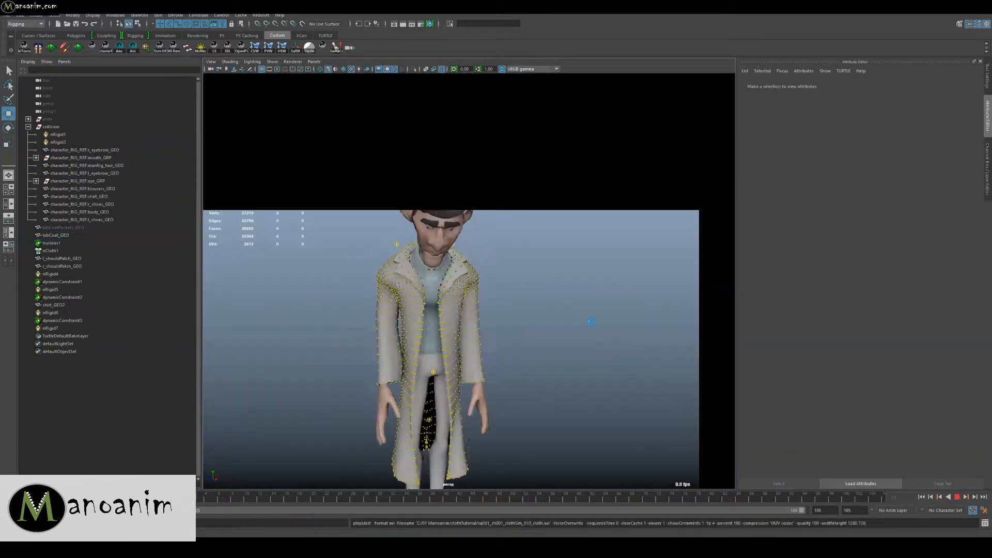
click(55, 234)
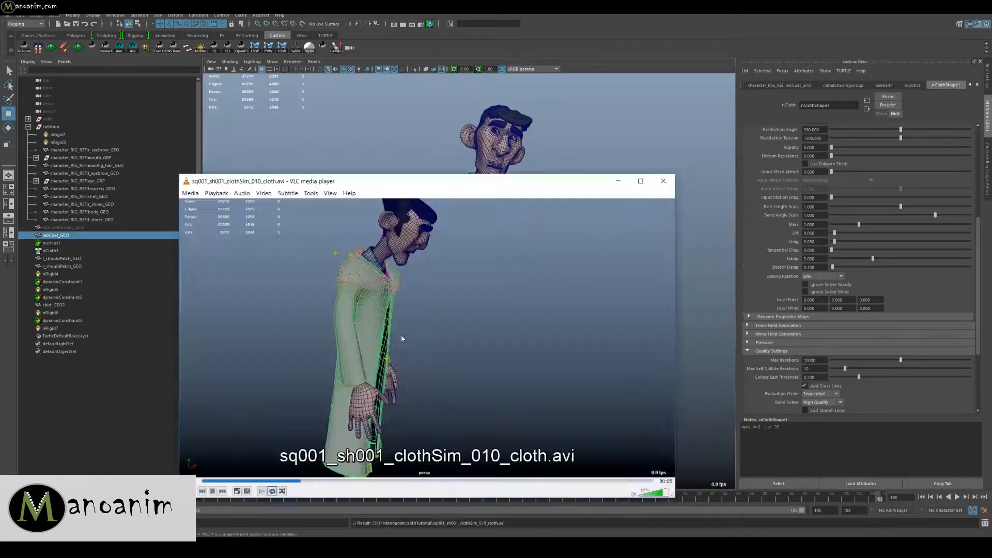
click(663, 180)
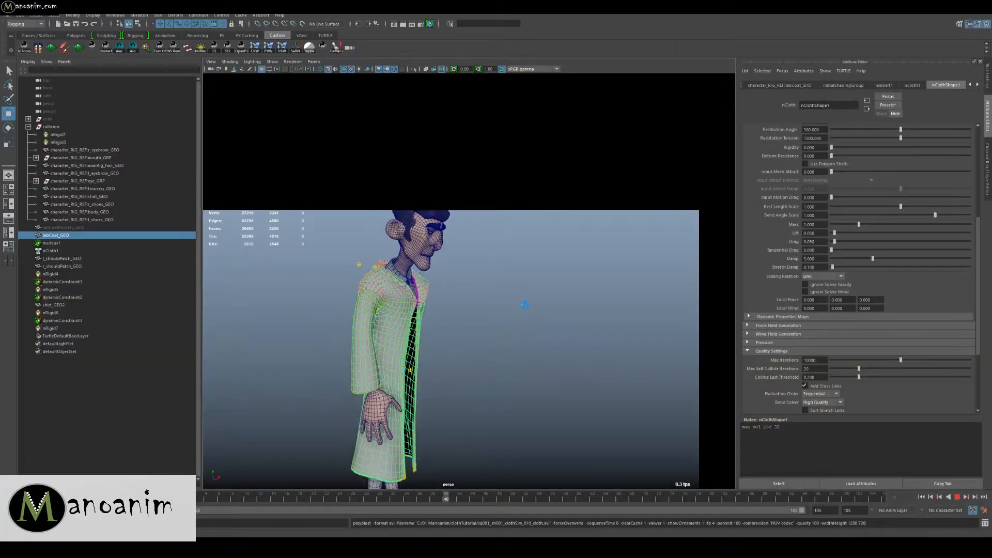